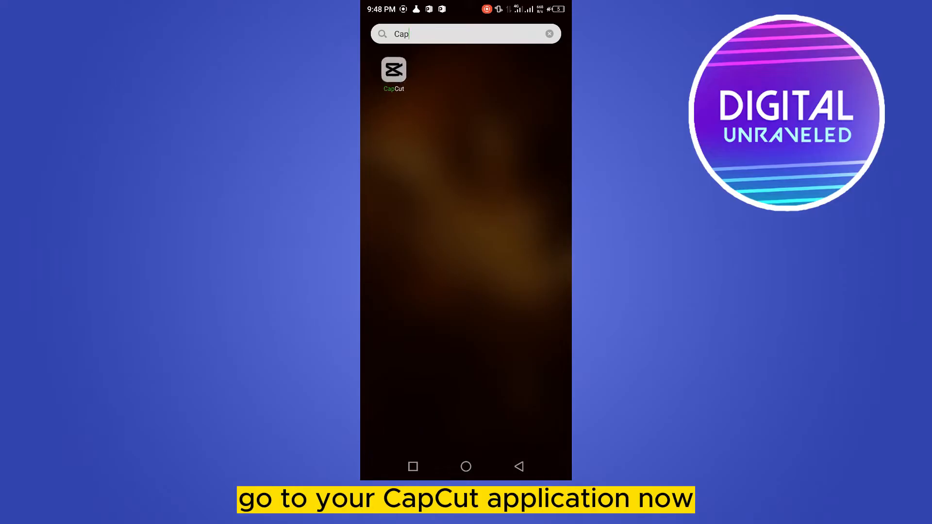
# Step: Launch CapCut from the phone's search results to reach its home screen
pyautogui.click(393, 69)
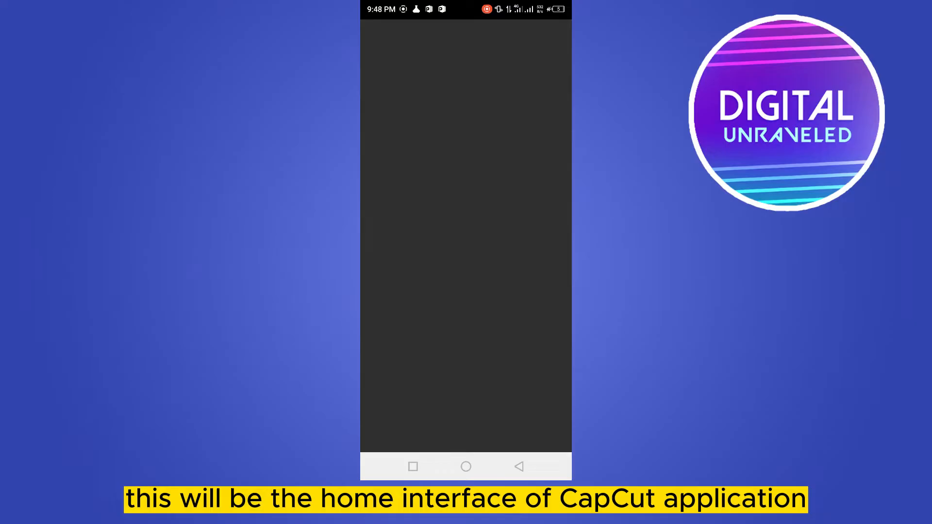
pyautogui.click(445, 36)
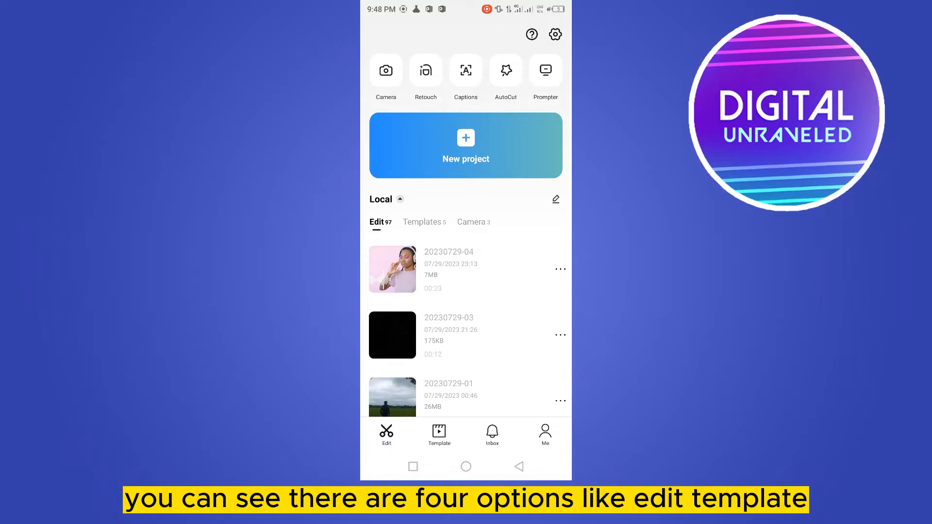
# Step: Search templates for birthday and use the Heppy Birthday Tempt template
pyautogui.click(439, 434)
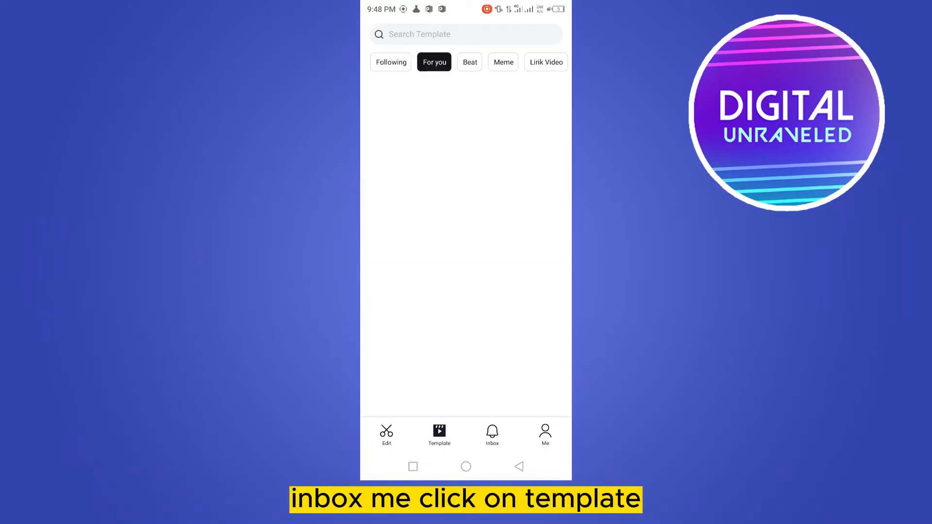
pyautogui.click(456, 34)
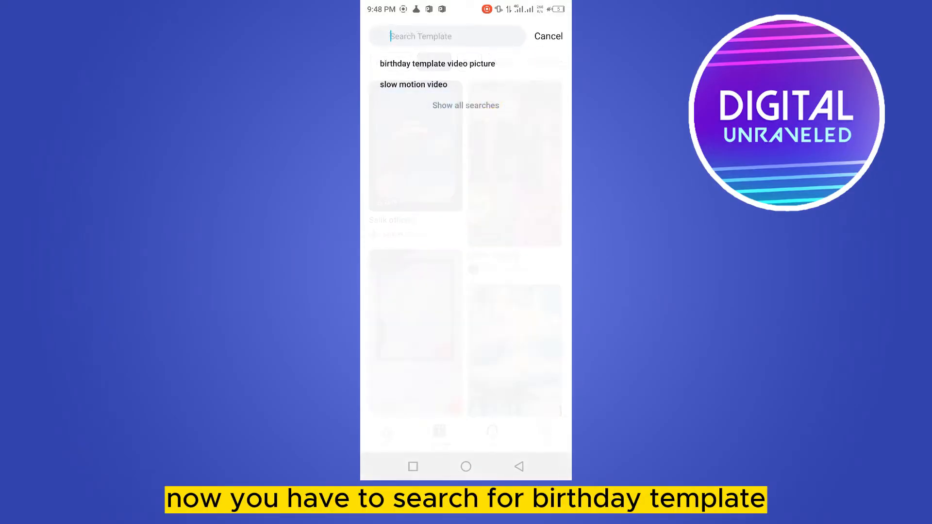
pyautogui.click(447, 36)
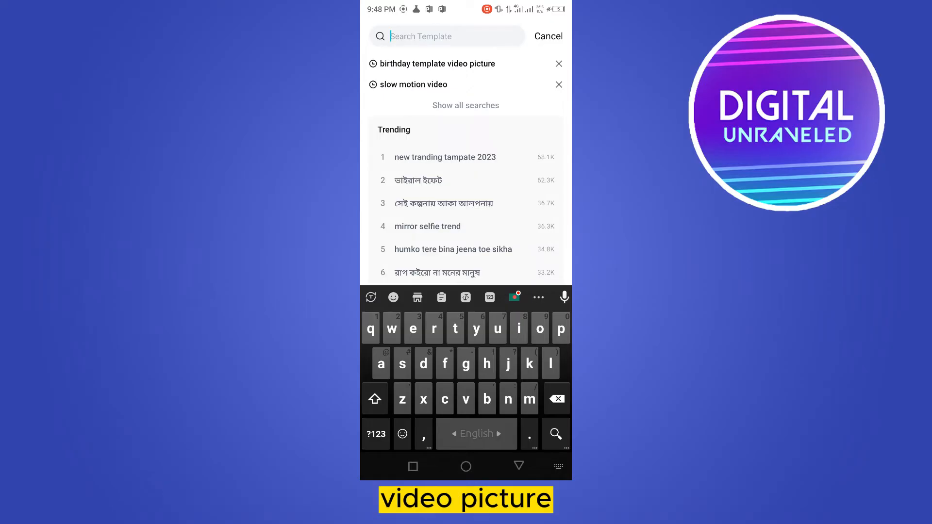
pyautogui.click(437, 63)
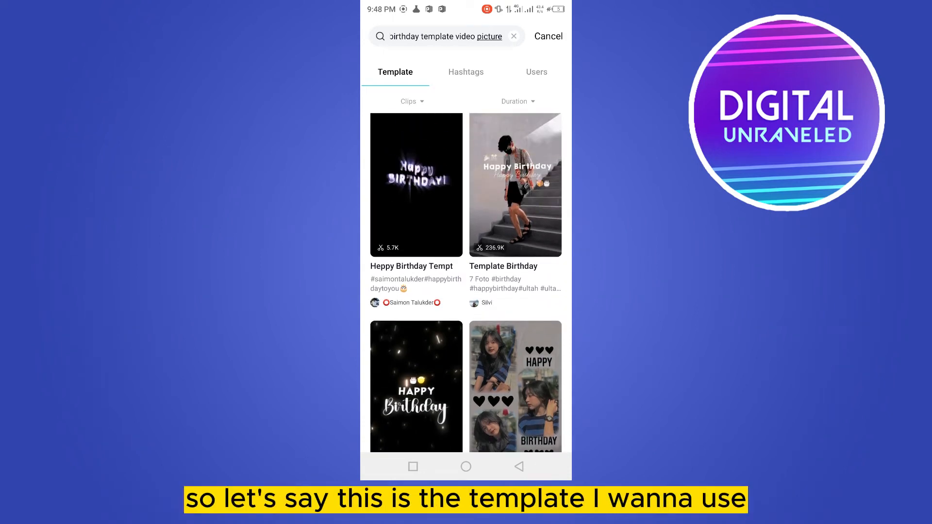
pyautogui.click(416, 184)
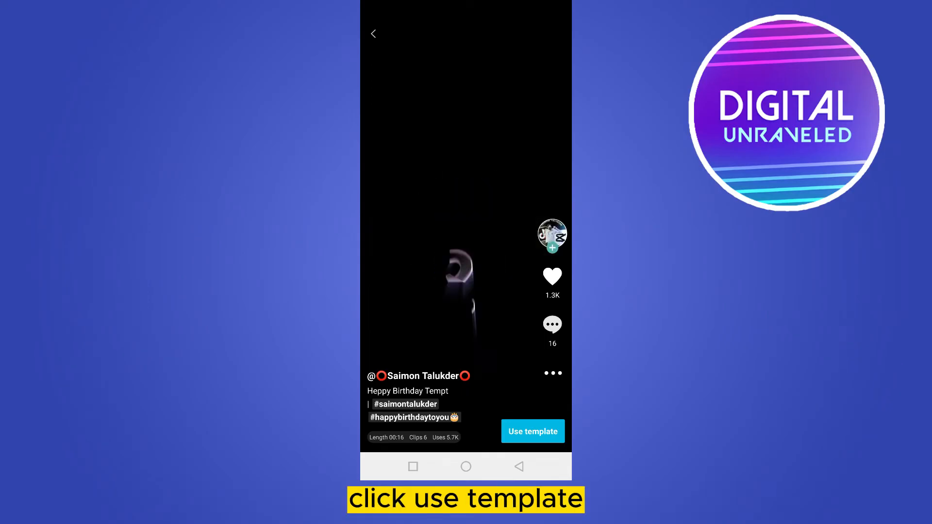
pyautogui.click(533, 431)
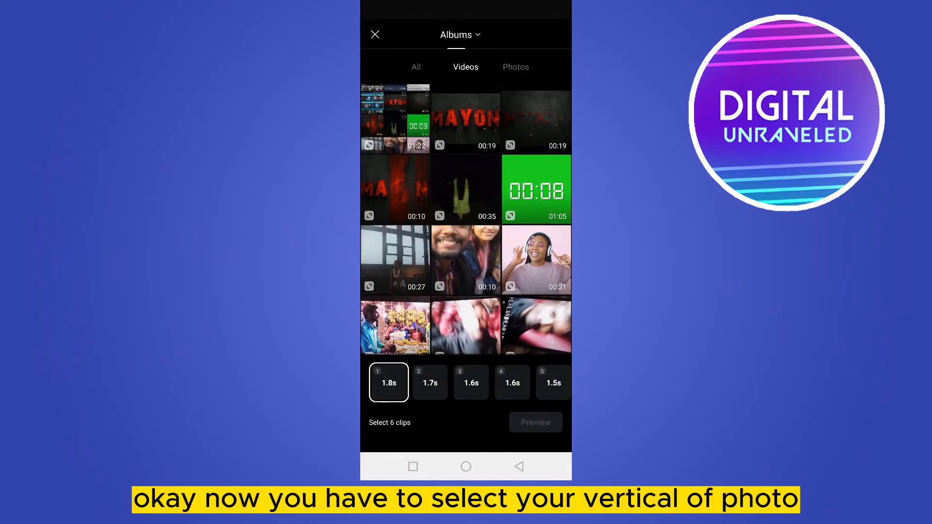
# Step: Pick six gallery photos under the Photos tab and preview the filled template
pyautogui.click(515, 67)
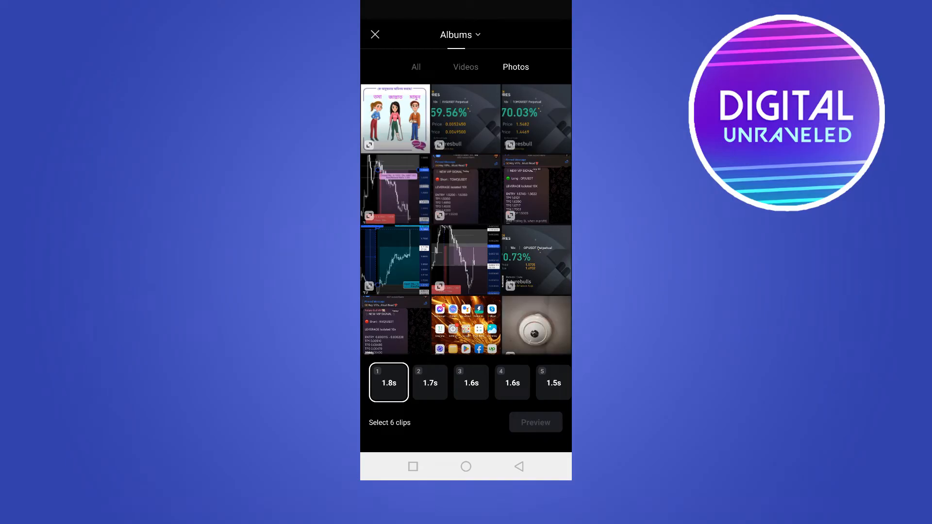
pyautogui.scroll(-3)
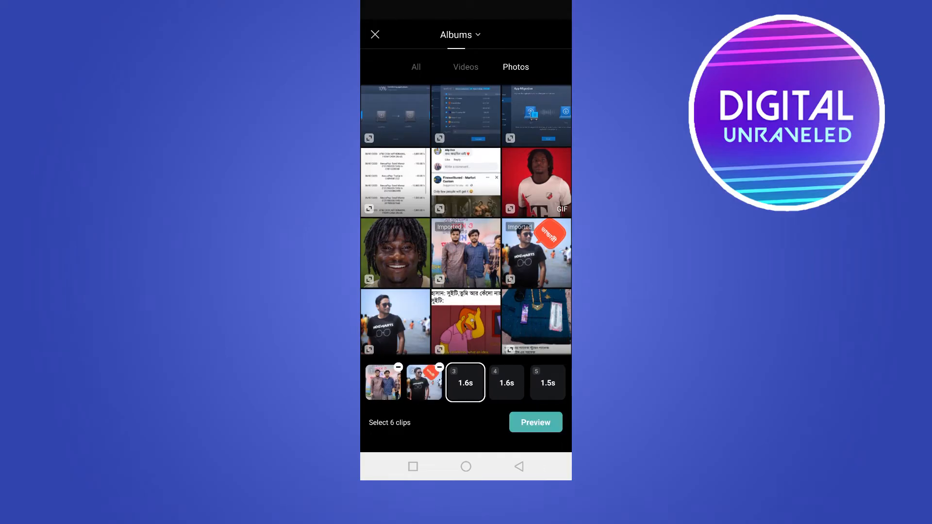
pyautogui.scroll(-3)
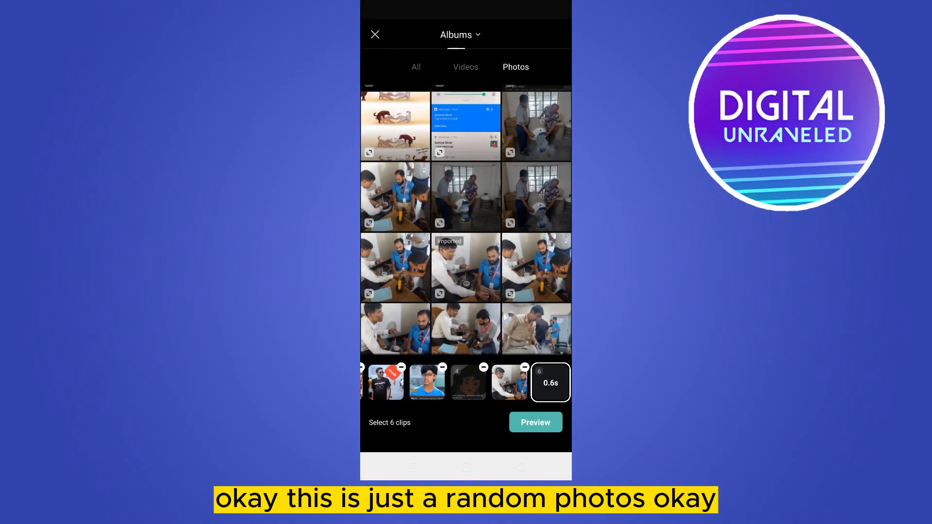
pyautogui.click(535, 422)
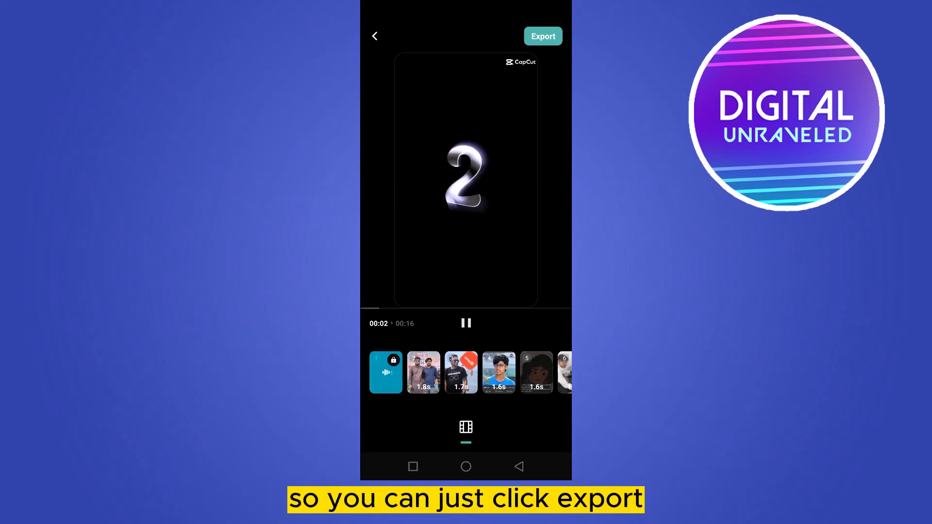
# Step: Watch the 16-second birthday preview, then bring up the export sheet
pyautogui.click(543, 36)
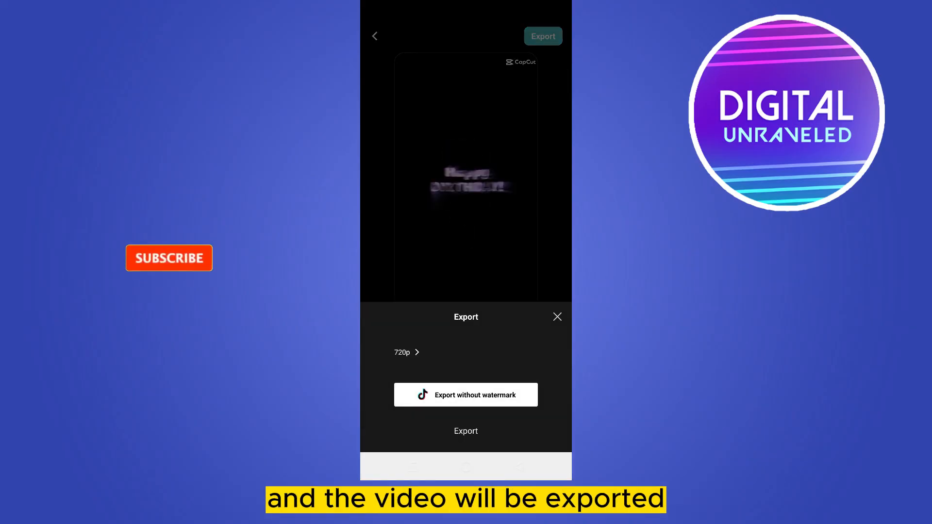